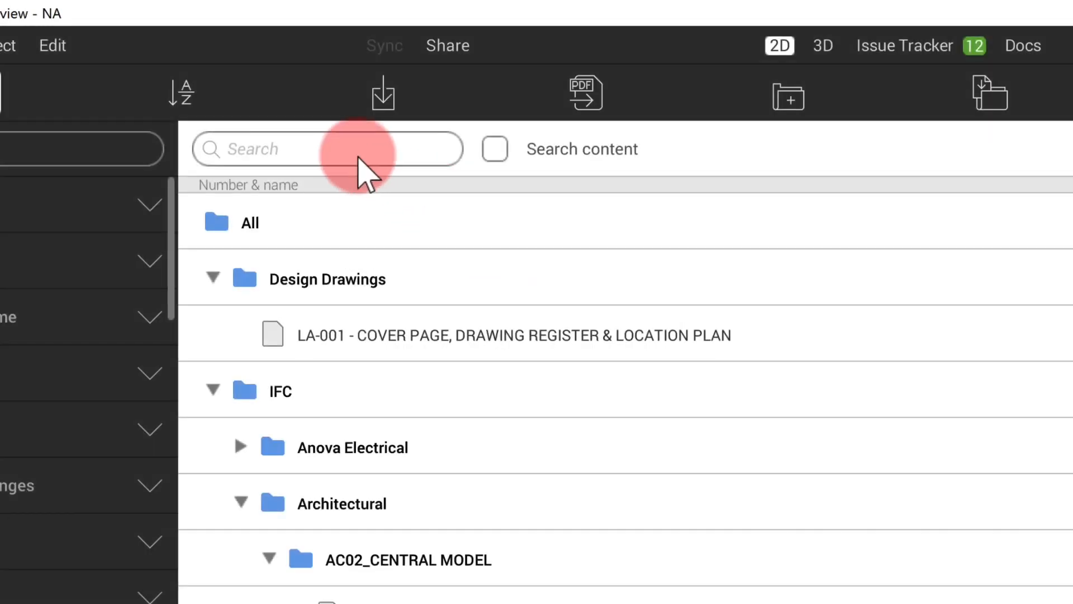
- Search the sheets for 'Lobby' with Search content enabled to match text inside sheets
text(Lobby)
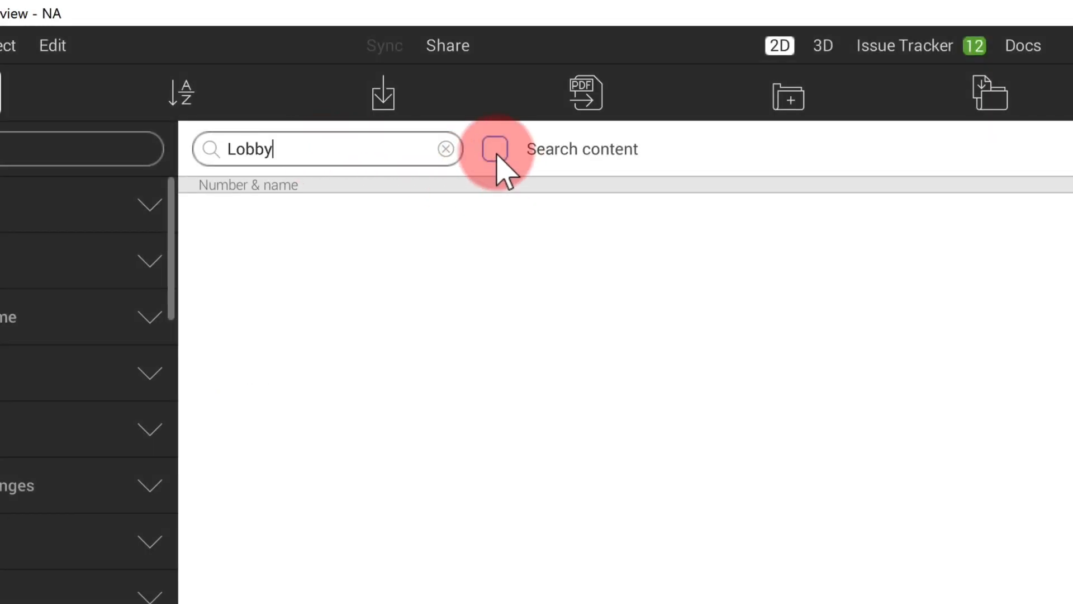
click(487, 384)
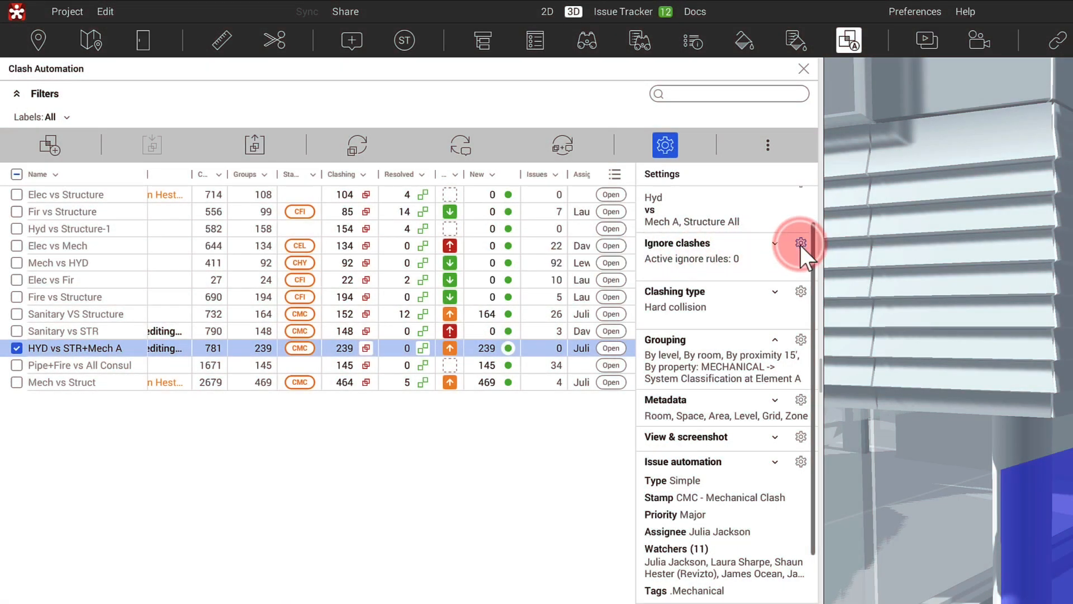
- Add an ignore rule for rooms, zones, areas and spaces geometry to the HYD vs STR+Mech A test
click(800, 243)
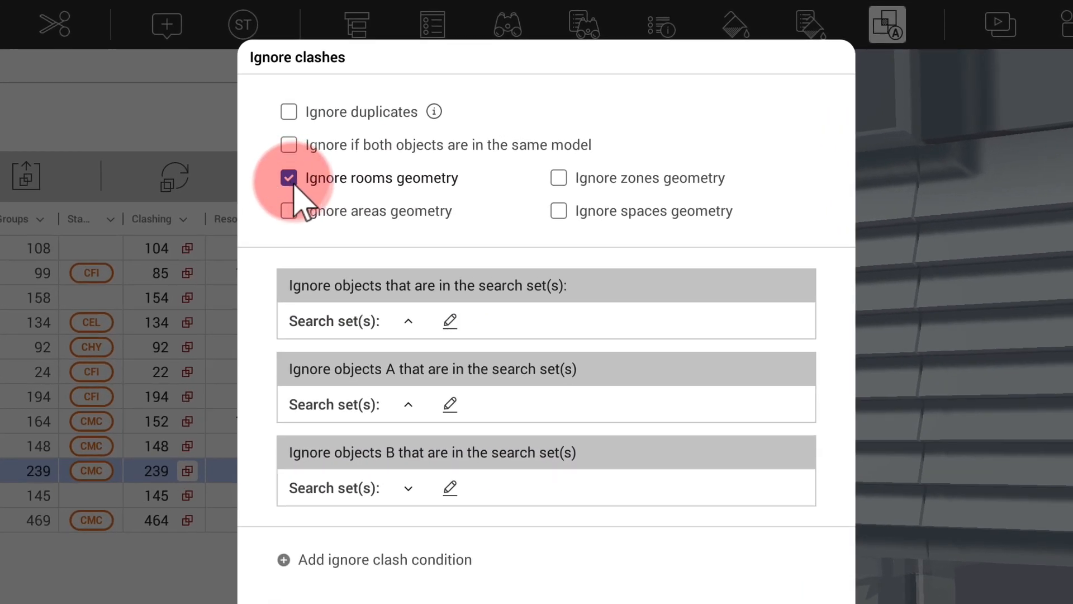
click(559, 212)
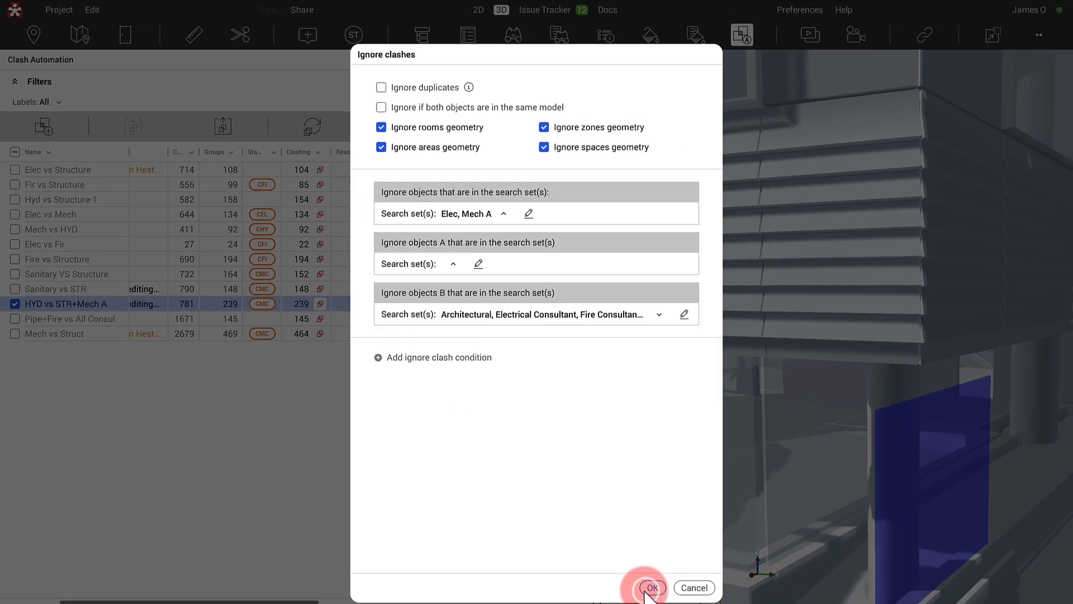
click(651, 587)
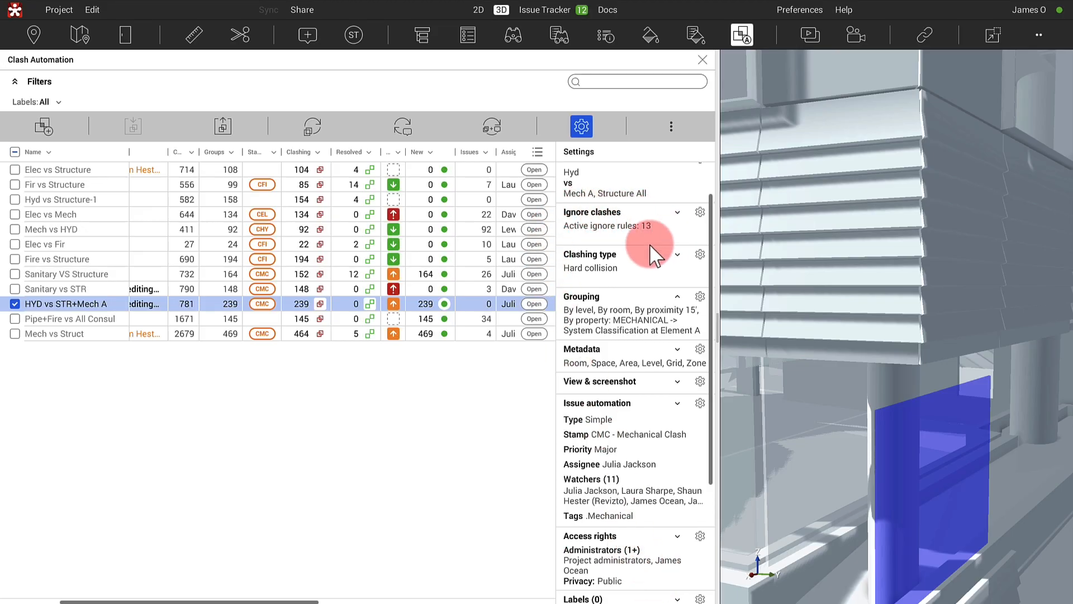
- Close Clash Automation and return to the 3D duct model with its side panels
click(702, 59)
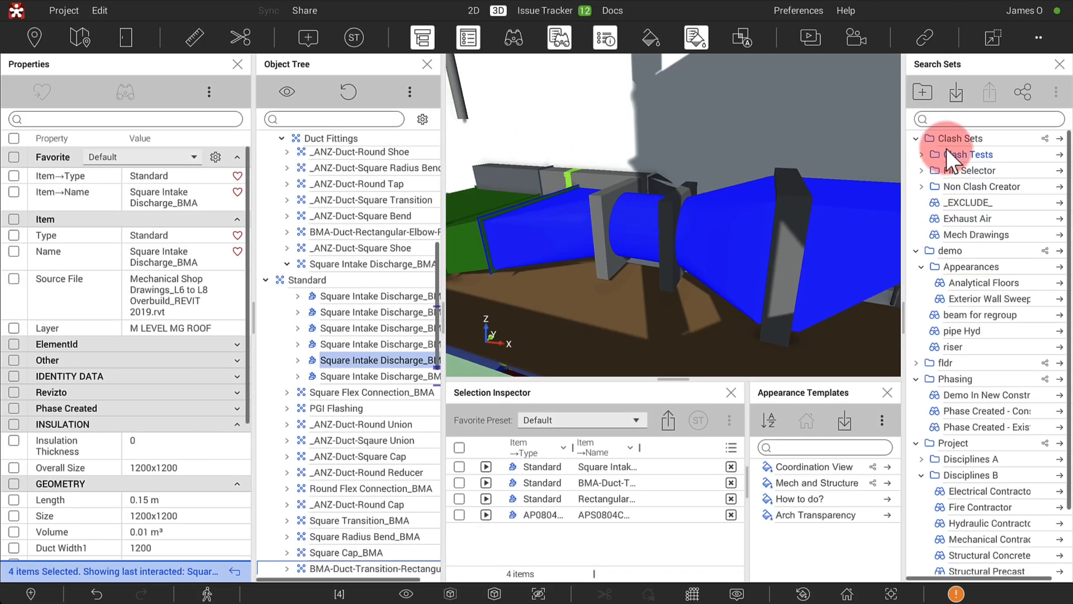
- Hide every interface panel so the duct model fills the window, then restore them
click(990, 38)
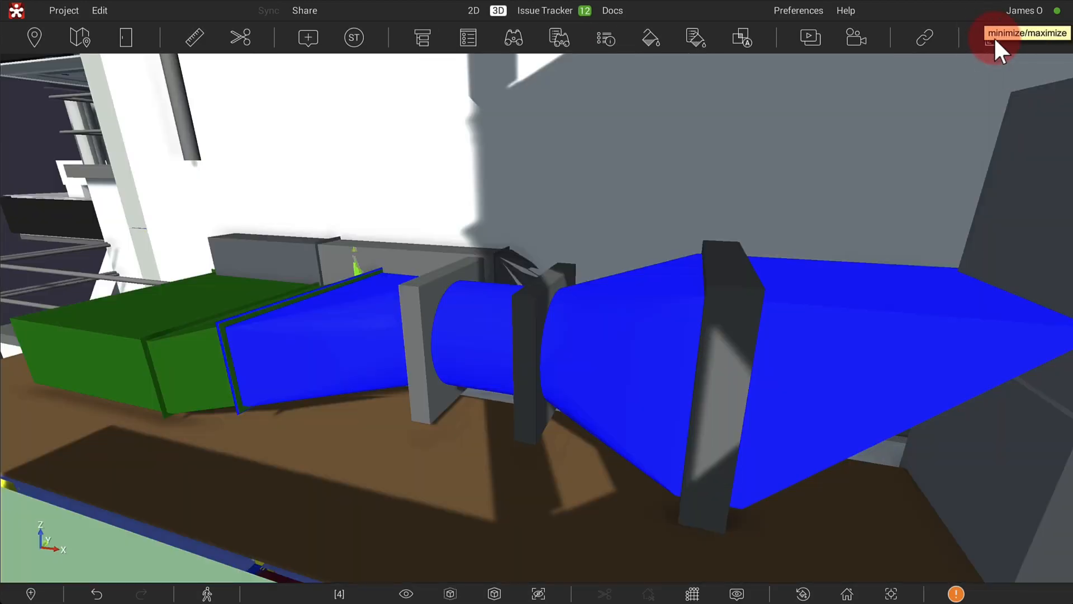
click(996, 38)
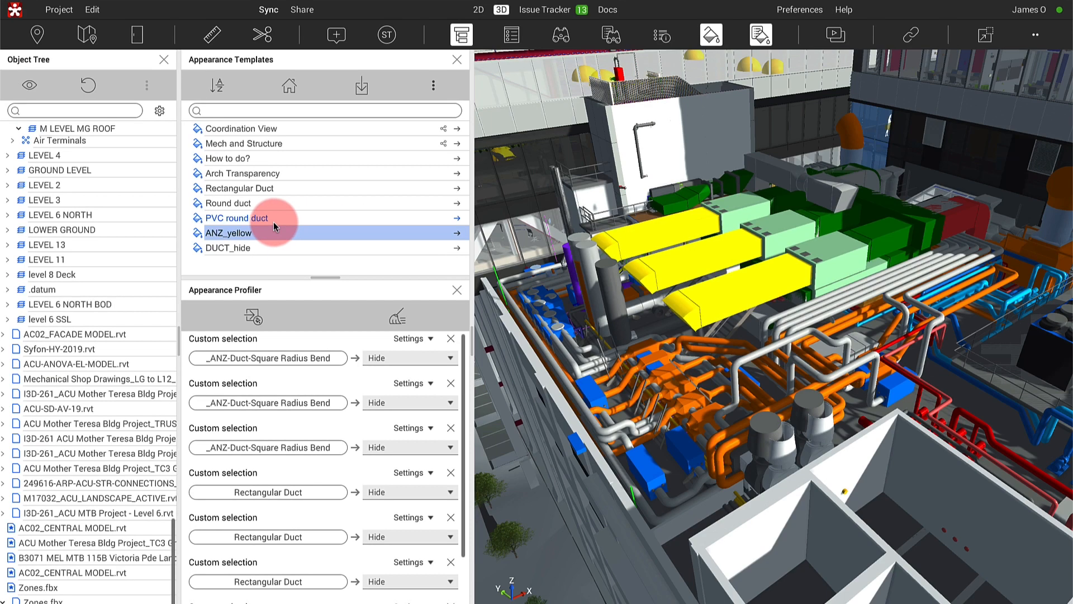
- Add the PVC round duct appearance template to 3D, turning the round pipework red
right_click(236, 219)
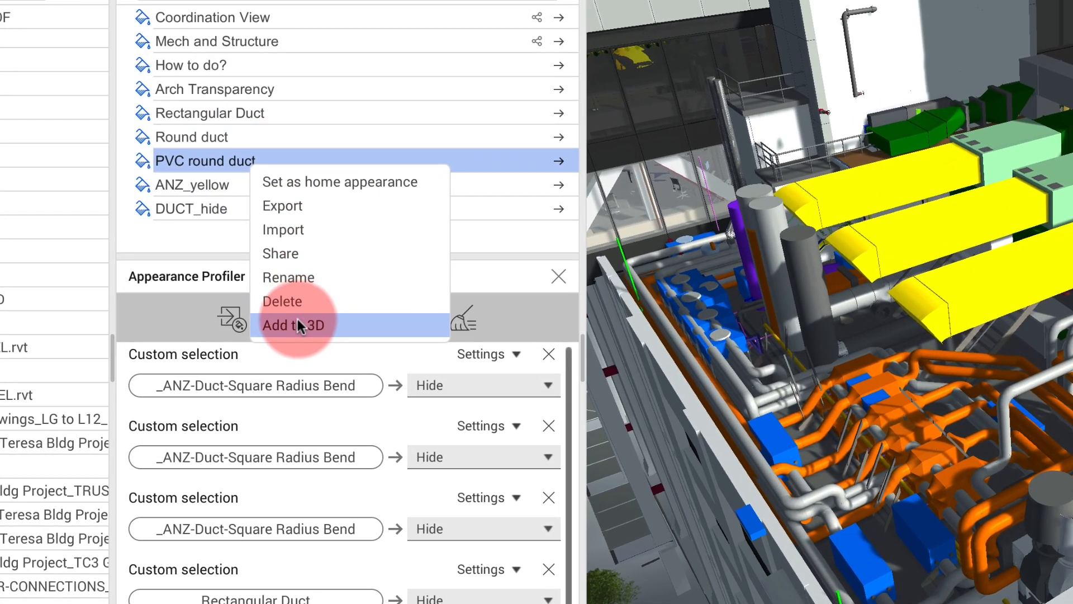
click(293, 324)
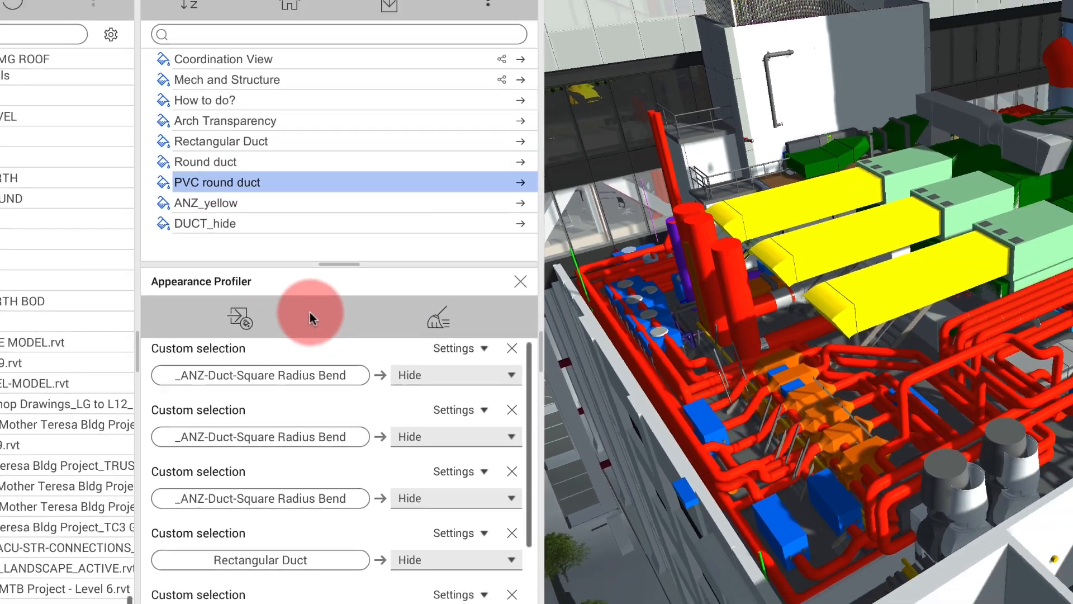